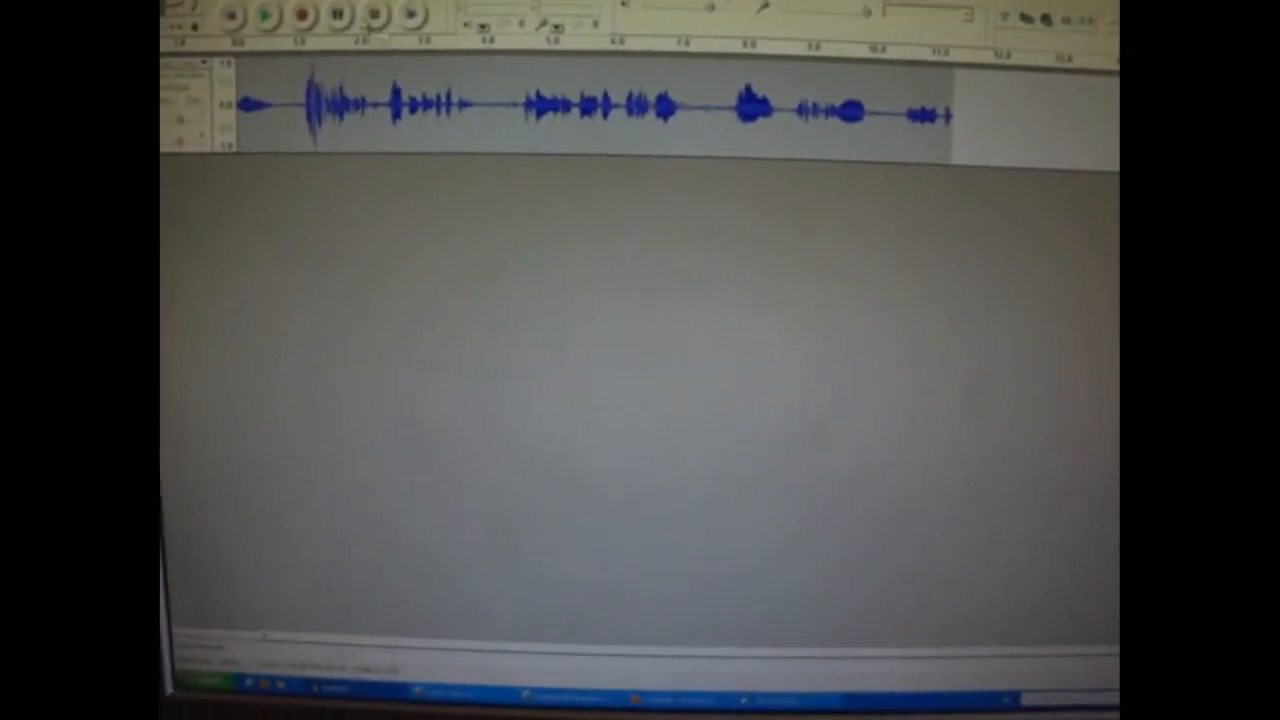
click(180, 8)
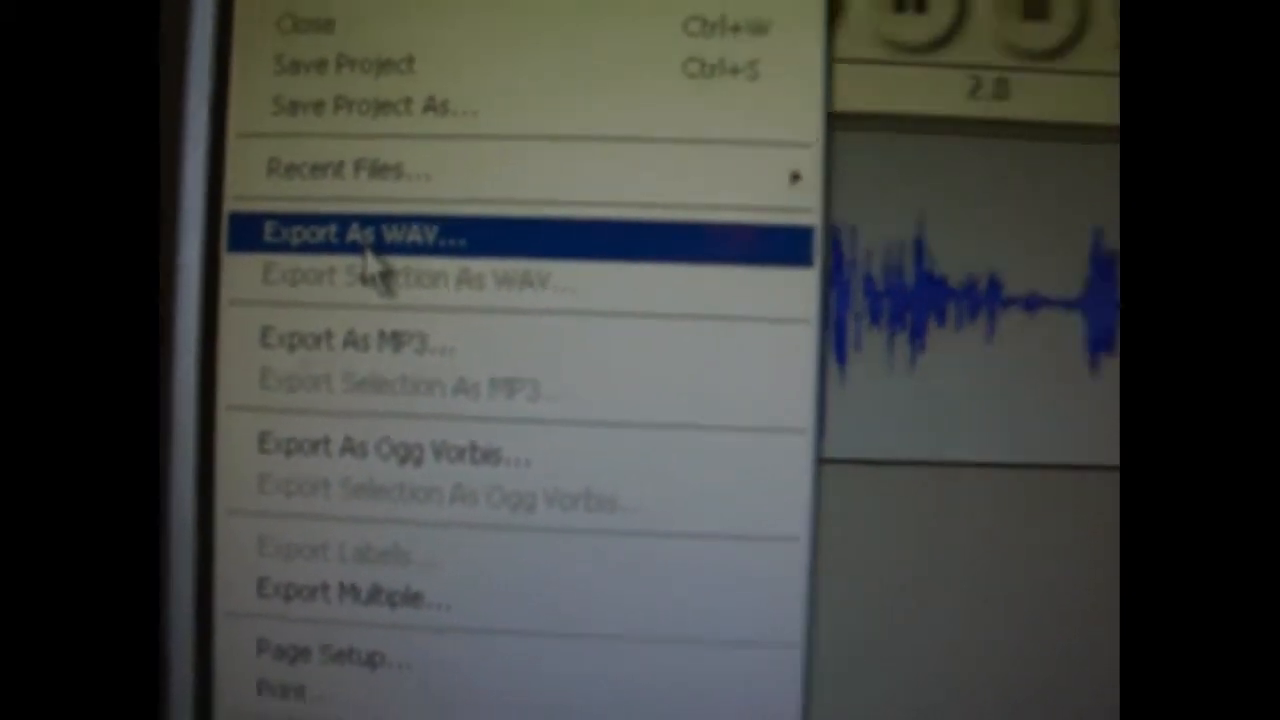
click(360, 235)
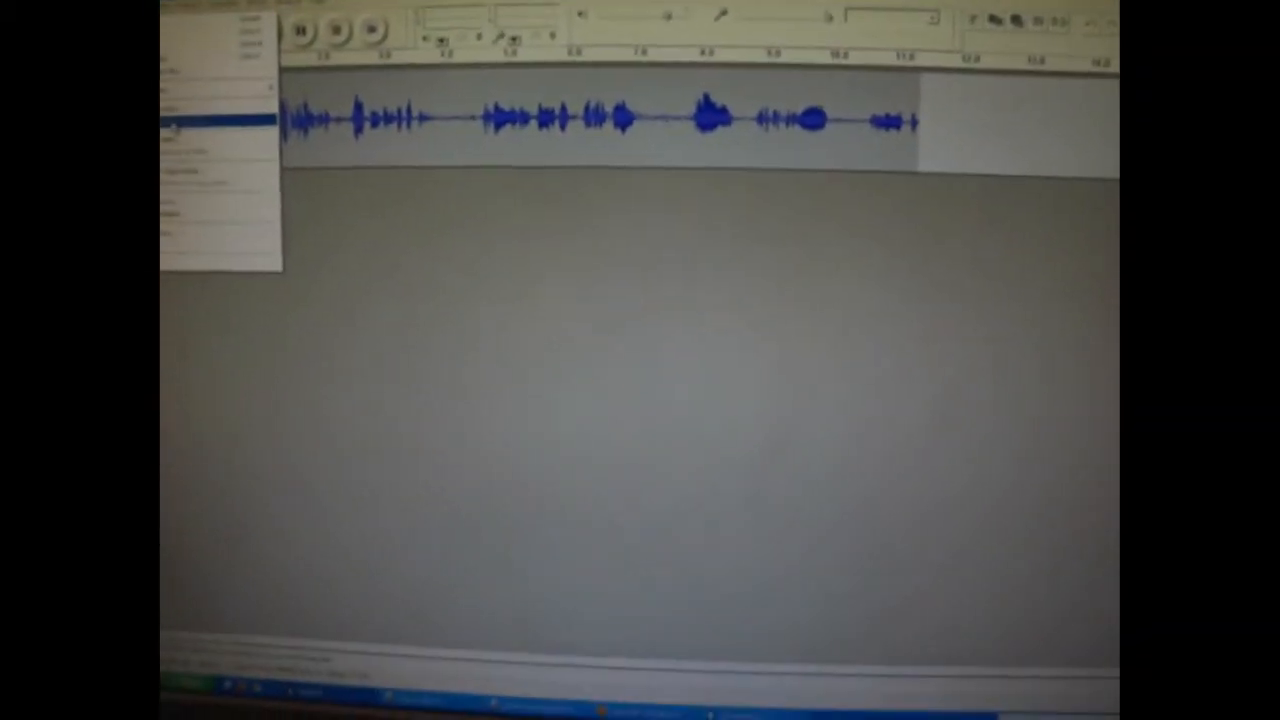